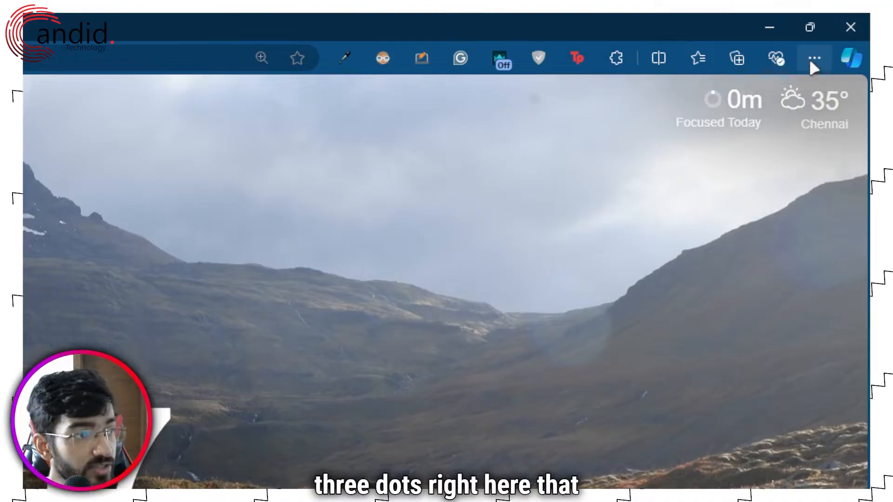
- Open Edge settings and scroll the Privacy page to Delete browsing data
left_click(812, 59)
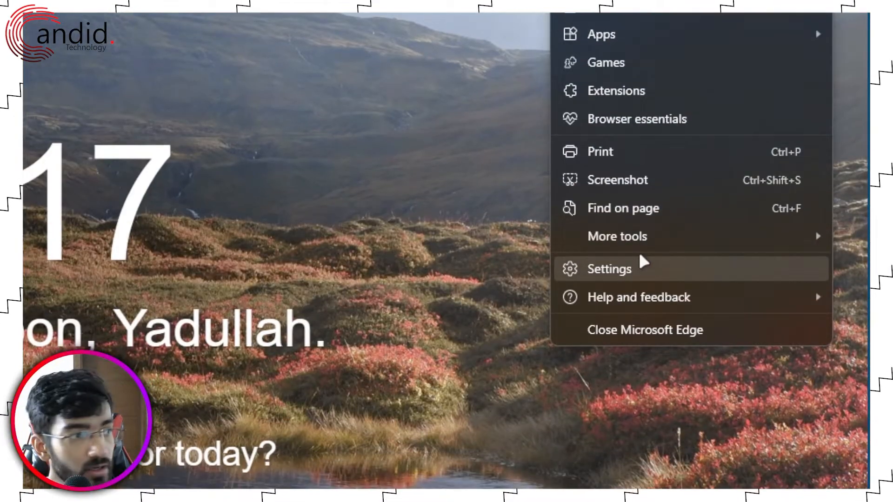
left_click(609, 269)
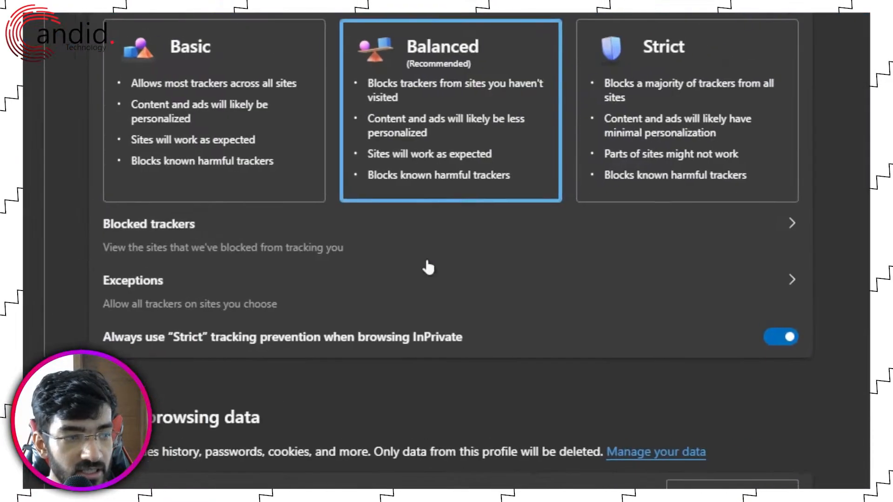
scroll("down", 3)
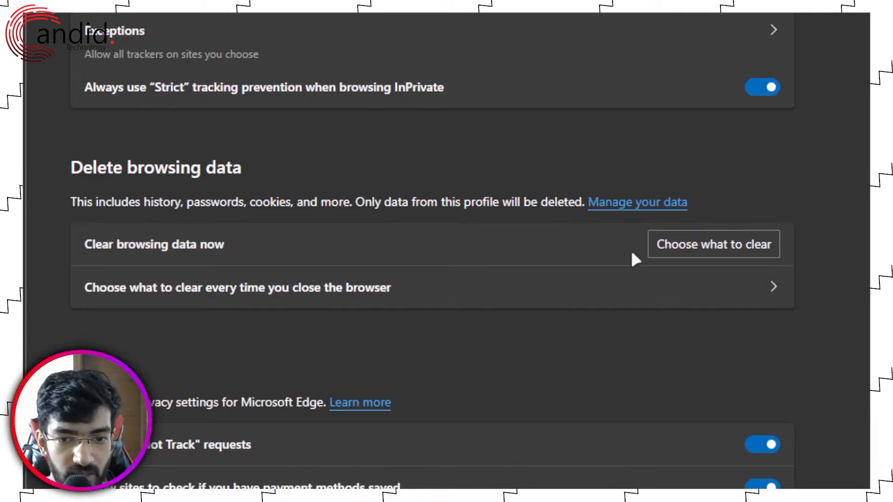
- Clear download history, cookies and site data, and cached images and files
left_click(713, 244)
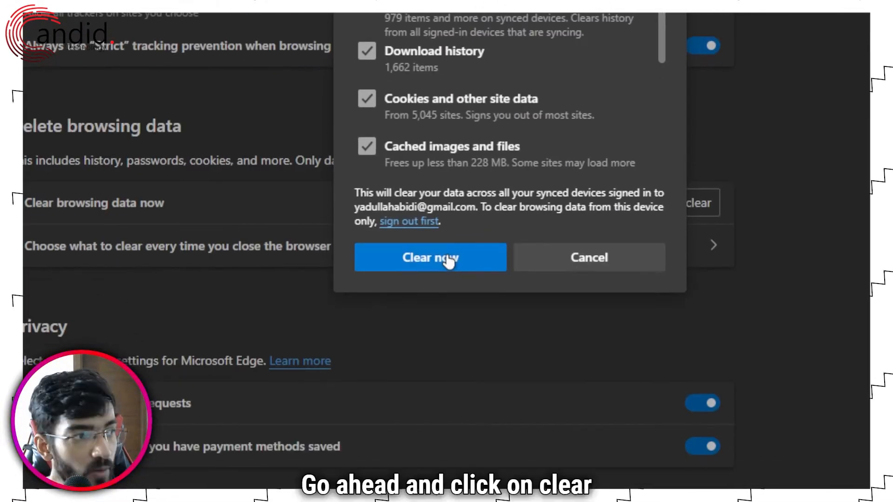
left_click(430, 258)
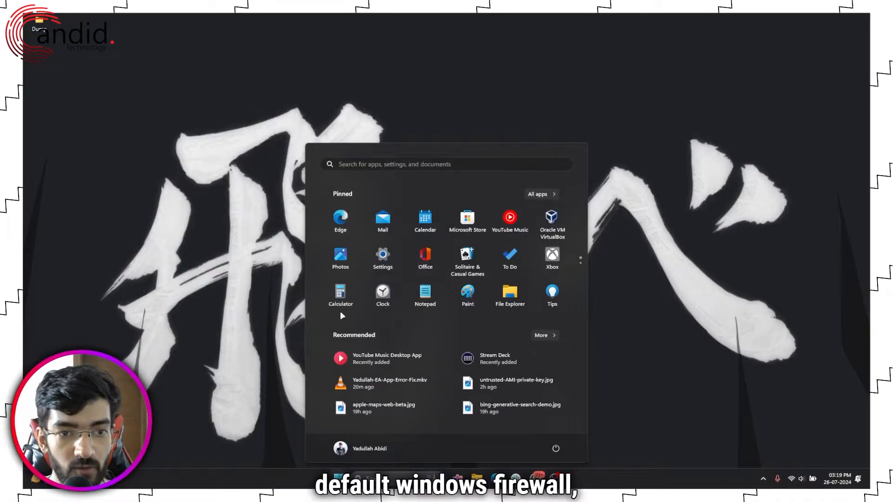
- Search 'windows firewall' and open Firewall & network protection
type("windows firewall")
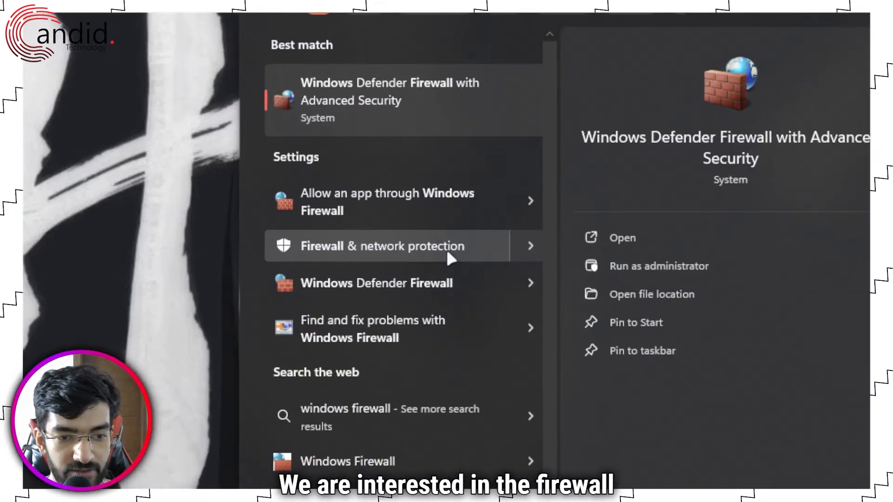
mouse_move(408, 252)
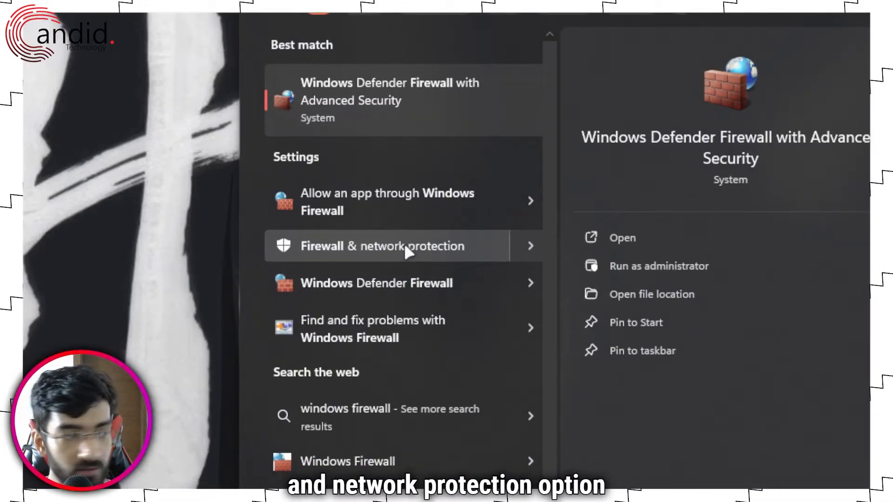
left_click(388, 246)
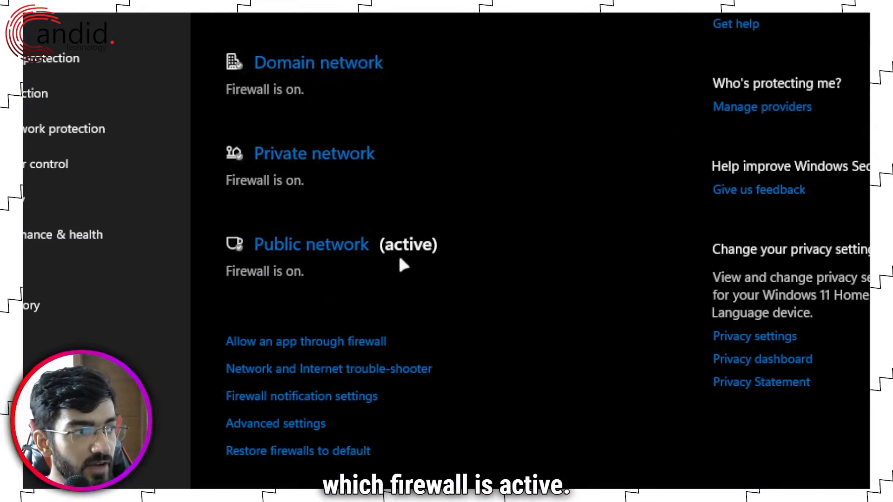
- Review domain, private and public firewall status, then close Windows Security
left_click(312, 244)
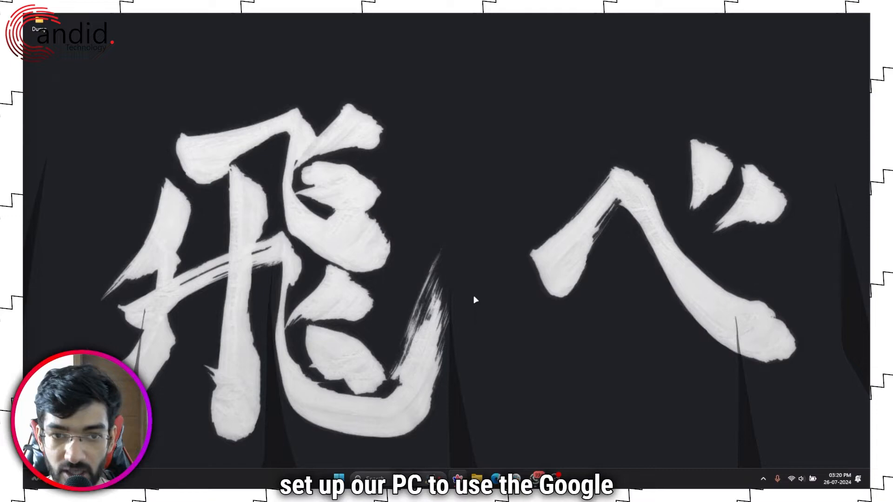
- Search Start for 'control' and open the Control Panel
left_click(338, 479)
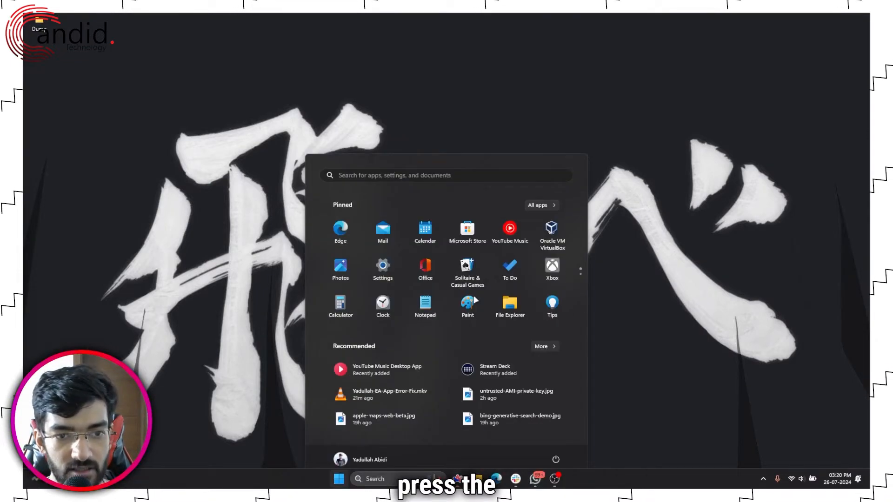
type("control")
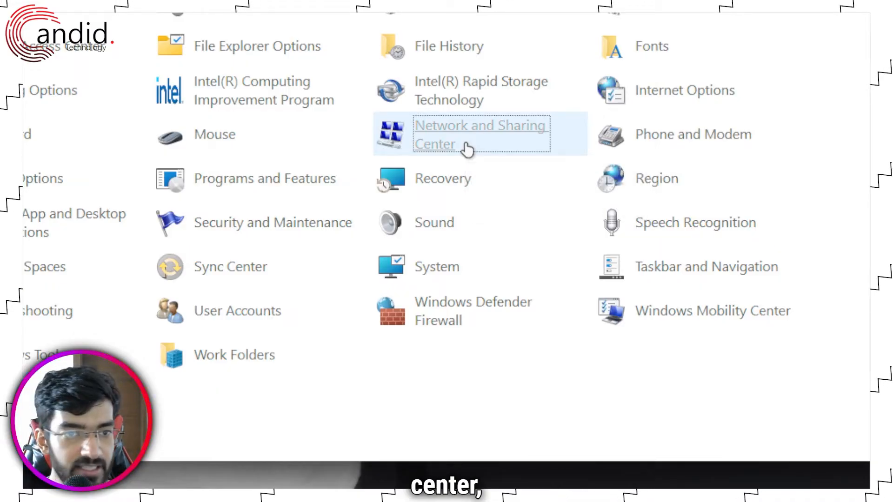
- Go through Network and Sharing Center to the Wi-Fi adapter's Properties
left_click(480, 134)
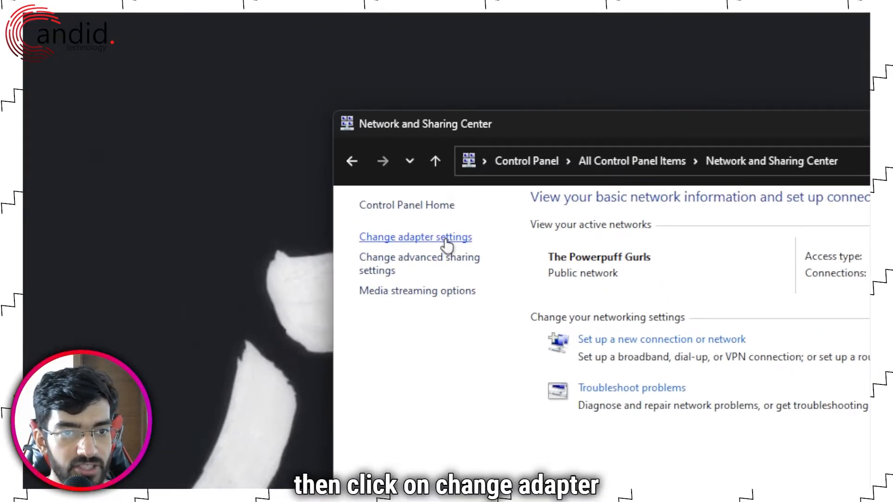
left_click(416, 237)
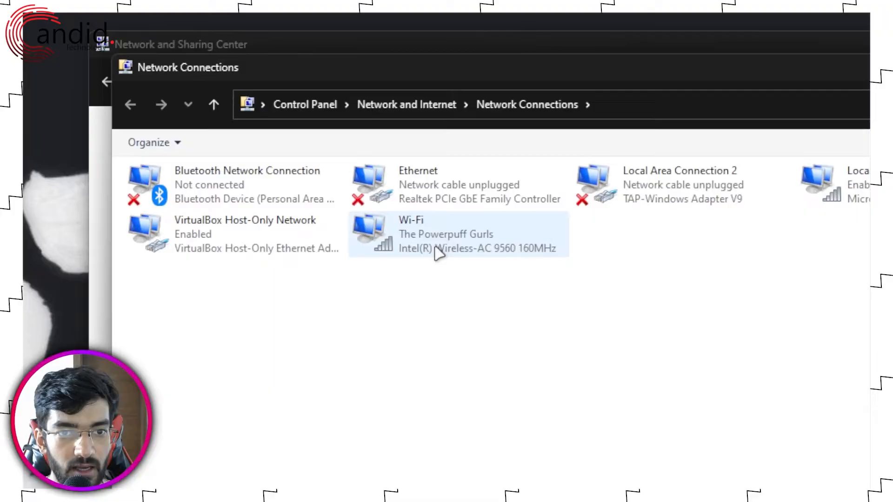
left_click(446, 234)
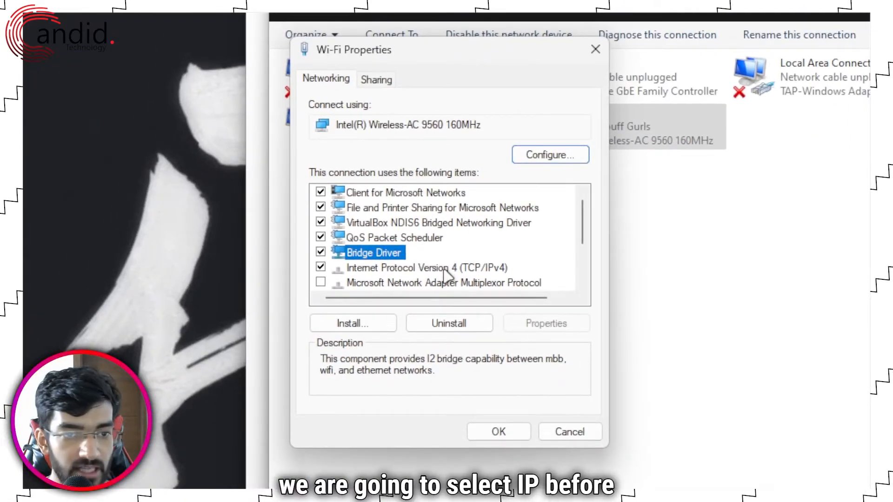
- Open the Internet Protocol Version 4 (TCP/IPv4) properties
left_click(422, 268)
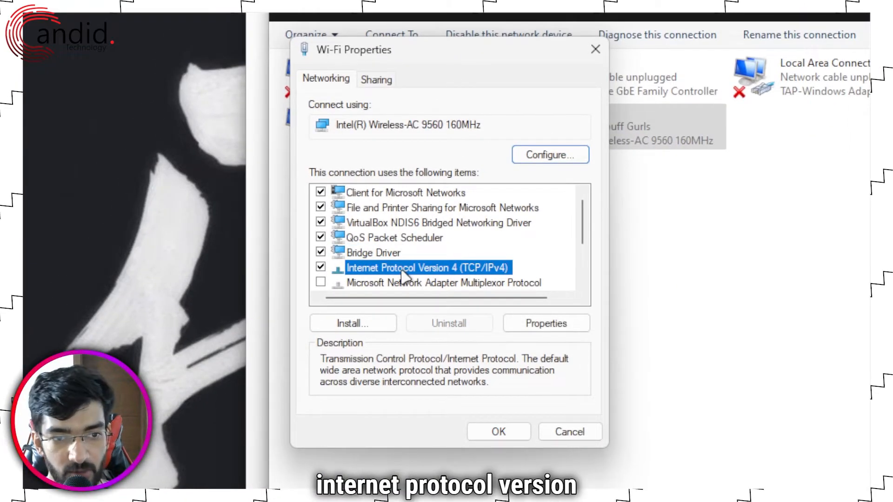
left_click(546, 323)
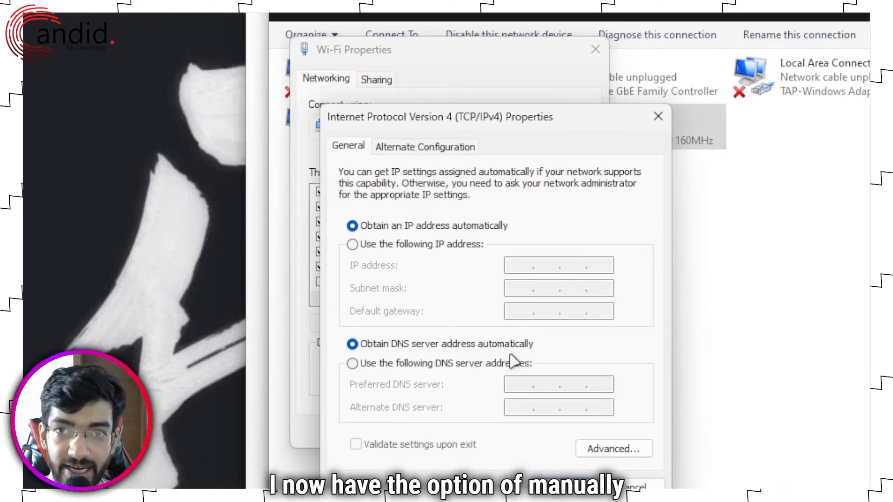
- Set preferred DNS 8.8.8.8 and alternate DNS 8.8.4.4, and confirm
left_click(353, 363)
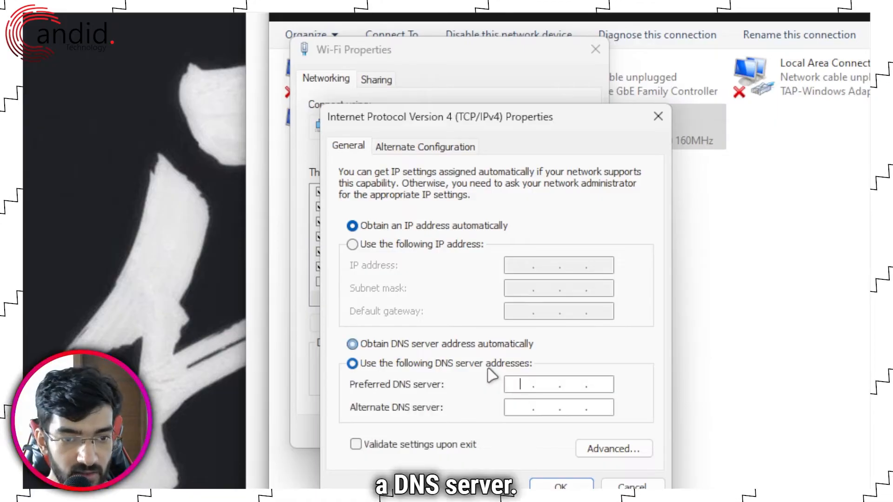
type("8.8.8.")
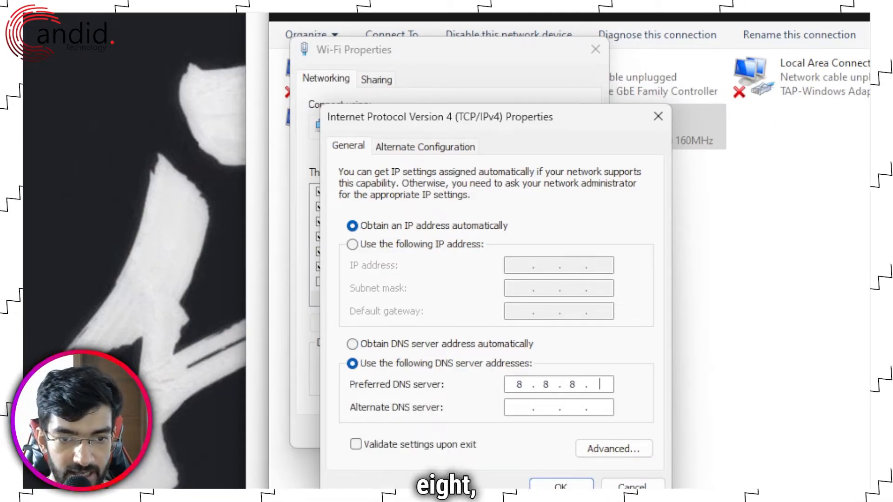
type("8")
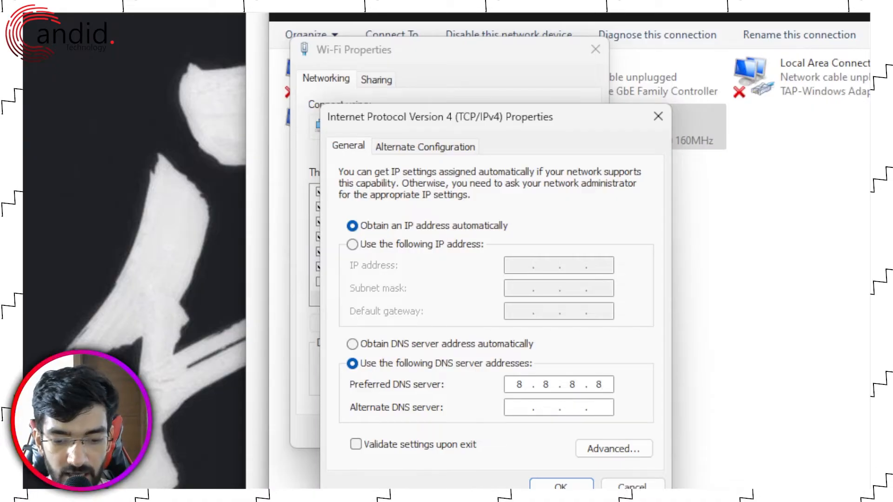
type("8.8.4.4")
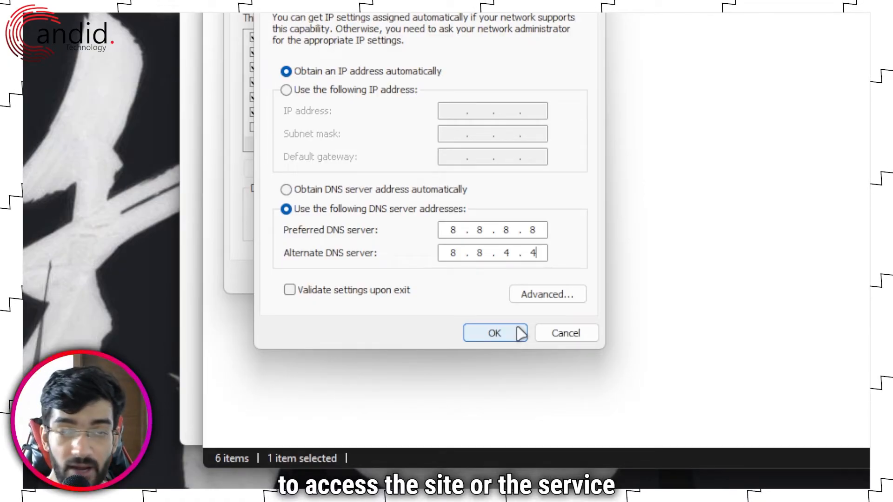
left_click(493, 333)
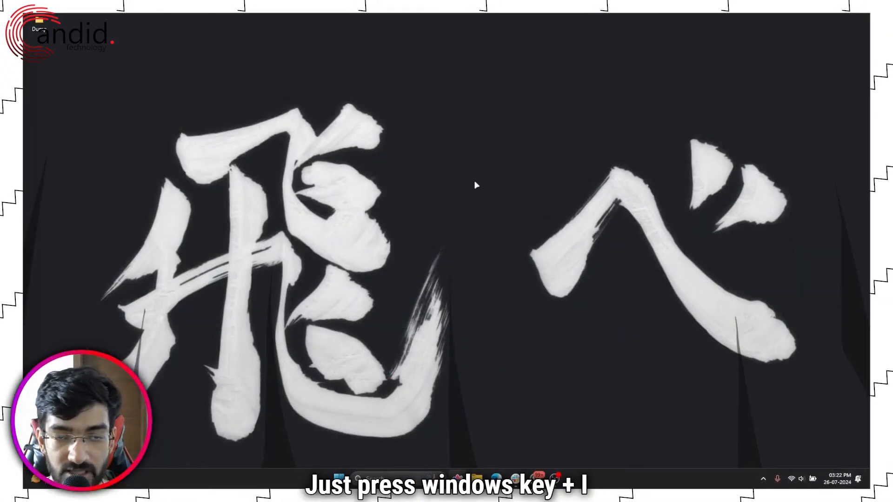
- Open the Settings app with Win+I
key("win+i")
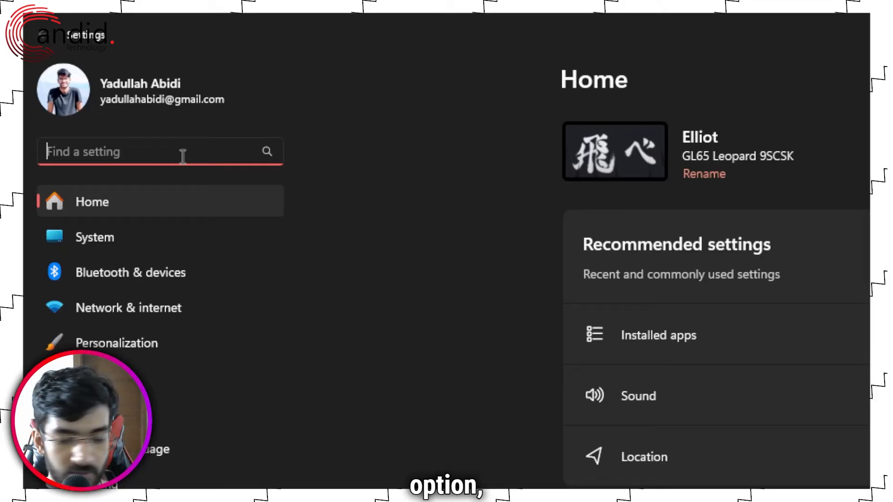
- Search Settings for 'time' to list date and time options
type("time")
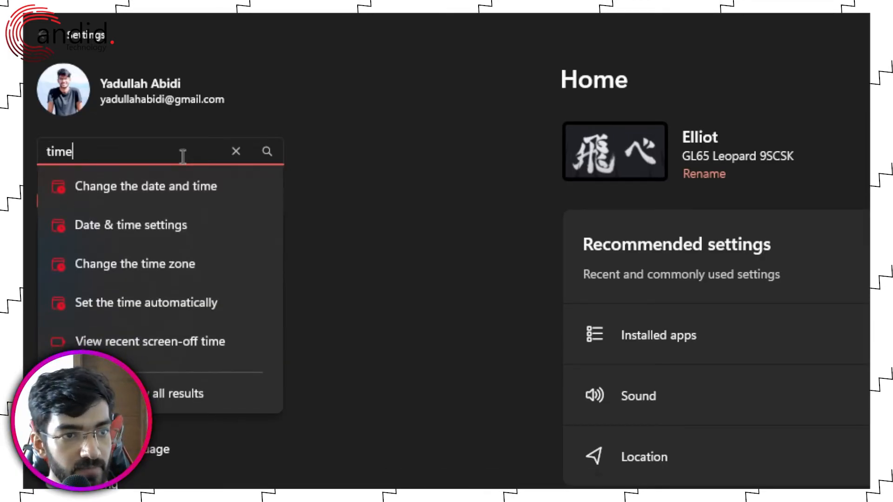